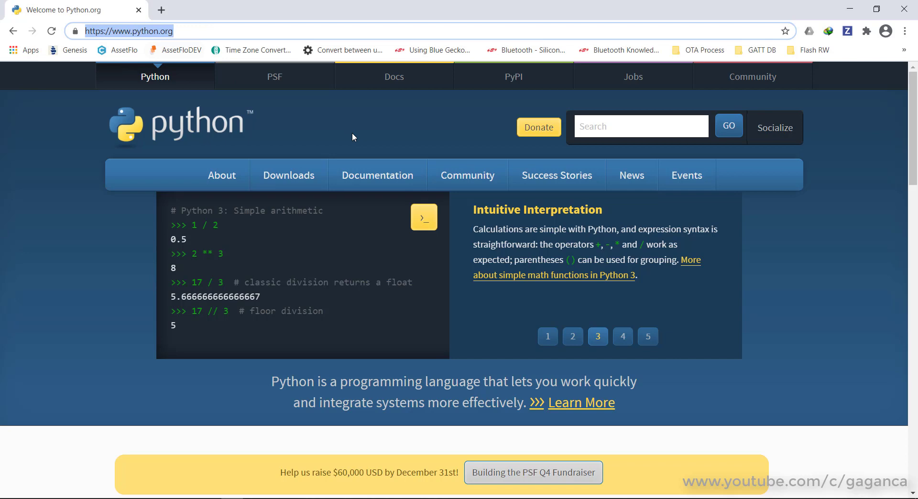
pyautogui.moveTo(288, 175)
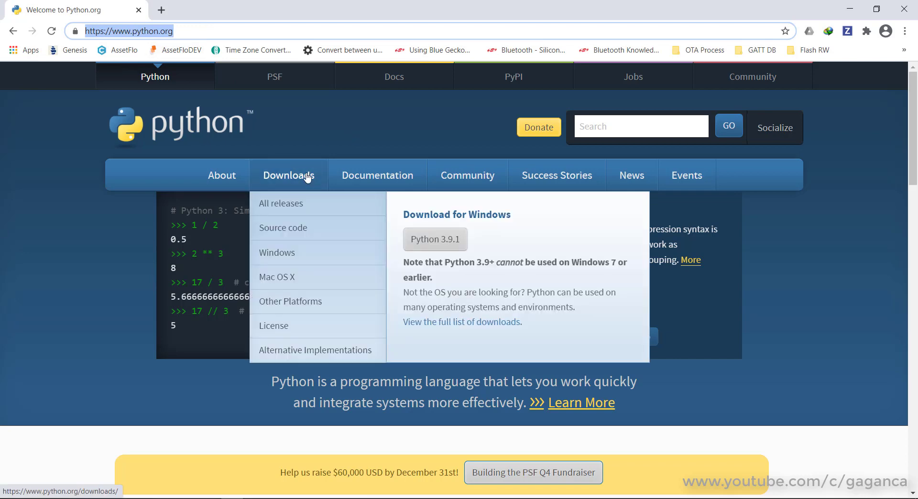
# Step: Open the Python 3.8.6 release page on python.org and scroll to its installer Files table
pyautogui.click(280, 203)
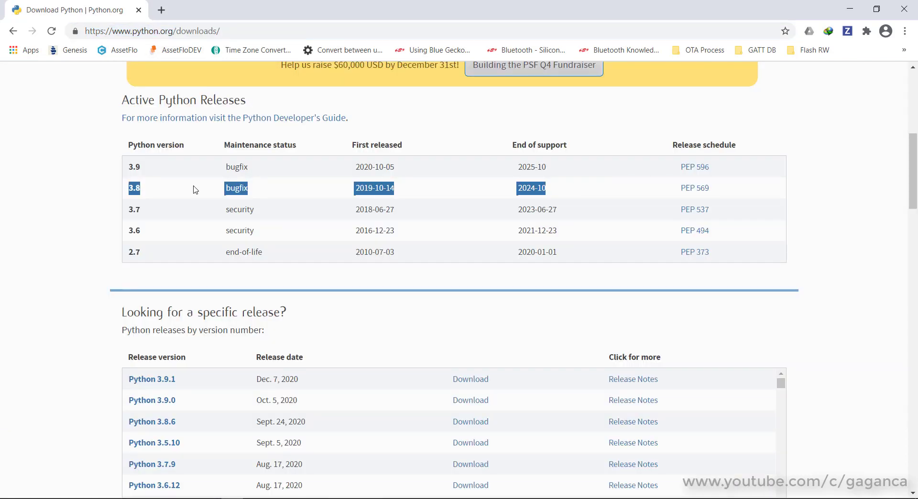
pyautogui.scroll(-3)
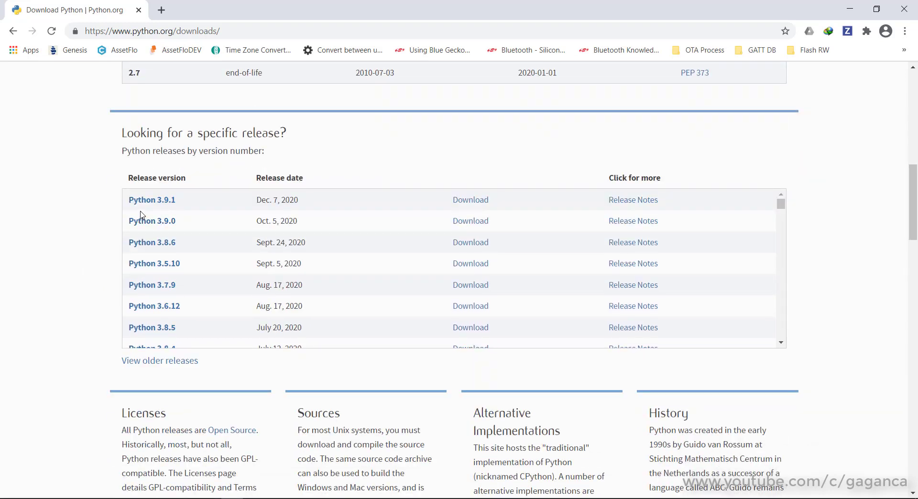
pyautogui.moveTo(453, 252)
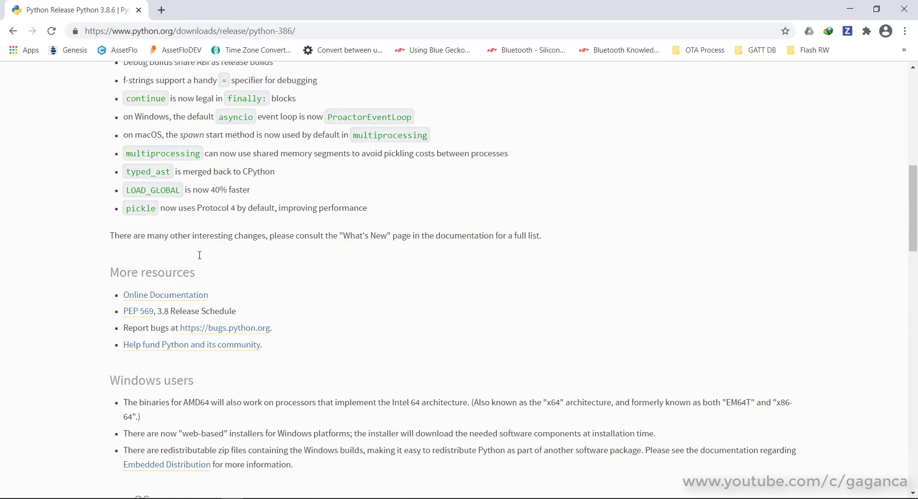
pyautogui.scroll(-3)
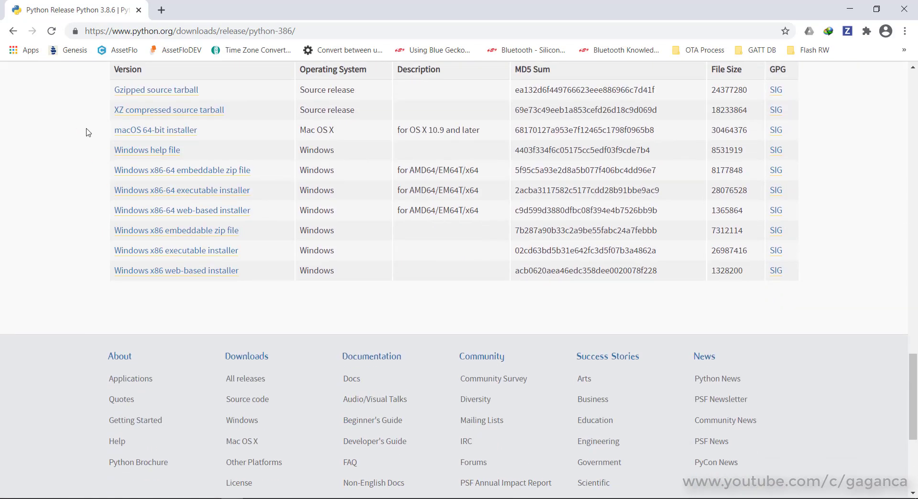
pyautogui.moveTo(161, 193)
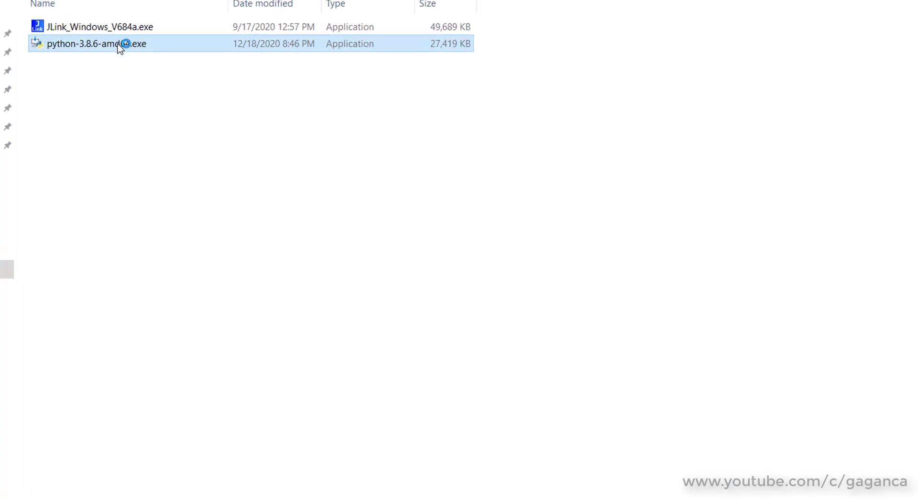
# Step: Run python-3.8.6-amd64.exe with 'Add Python 3.8 to PATH' ticked and choose Install Now
pyautogui.doubleClick(97, 44)
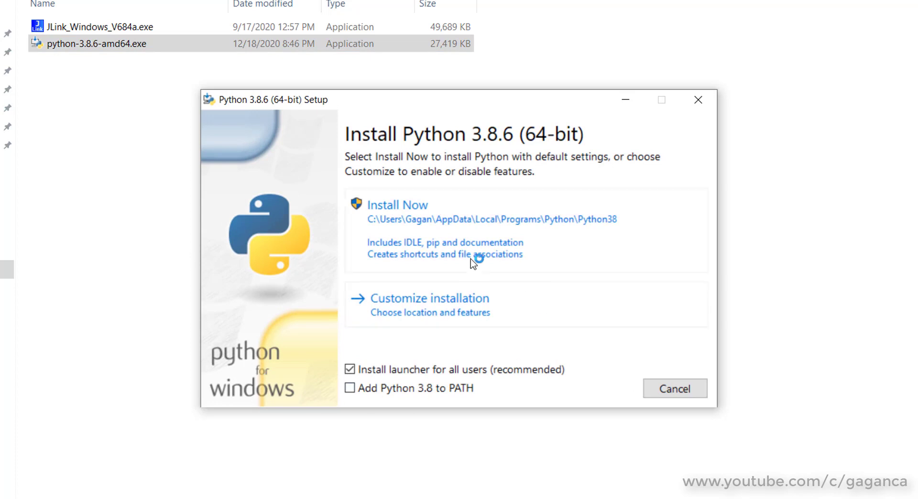
pyautogui.click(350, 388)
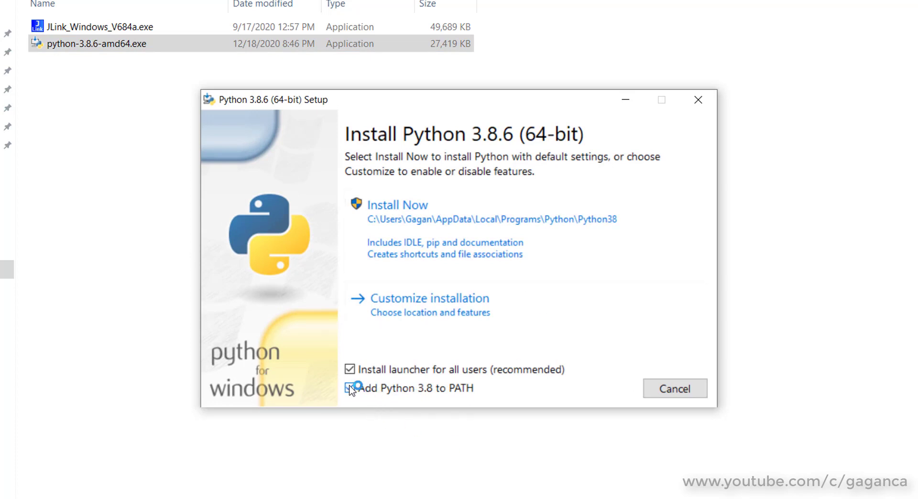
pyautogui.click(350, 387)
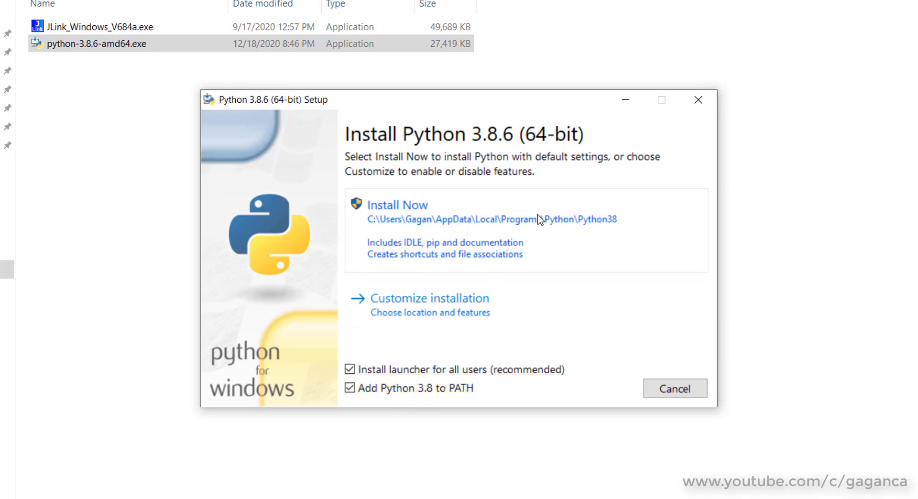
pyautogui.click(396, 205)
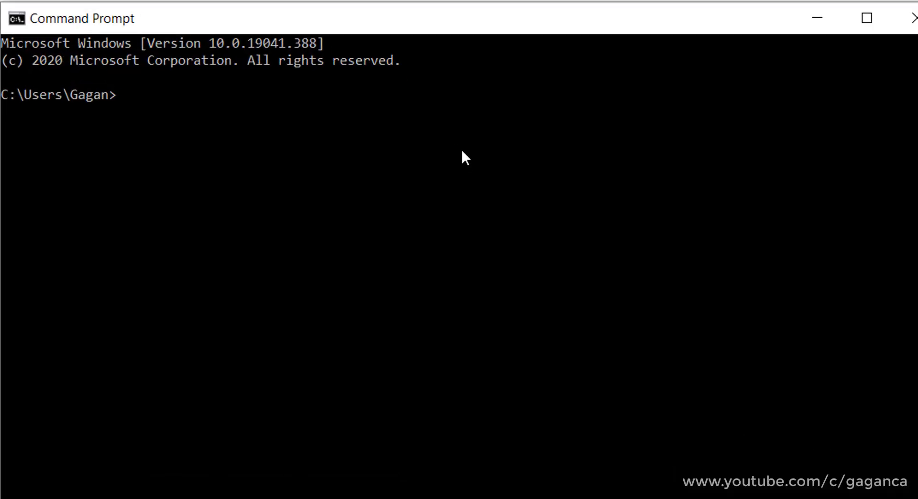
# Step: Check the installed versions with 'python --version' and 'pip --version' (3.8.6, 20.3.3)
pyautogui.write('py')
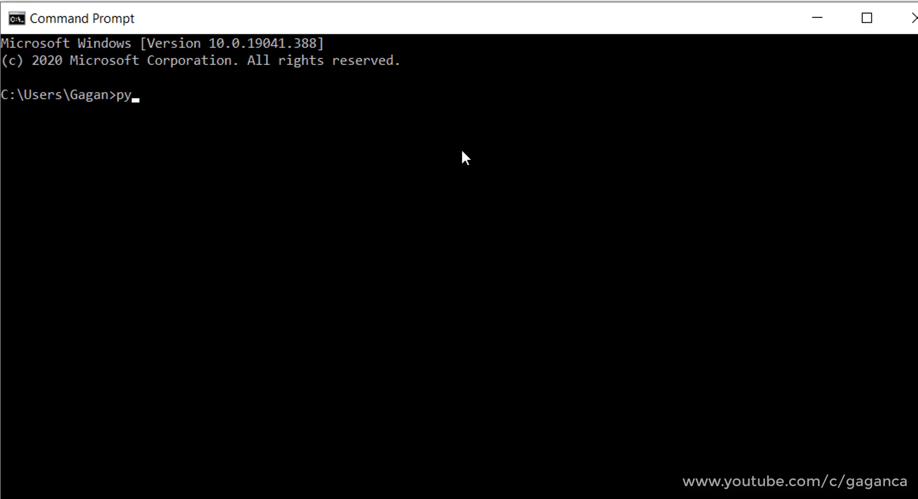
pyautogui.write('thon --version')
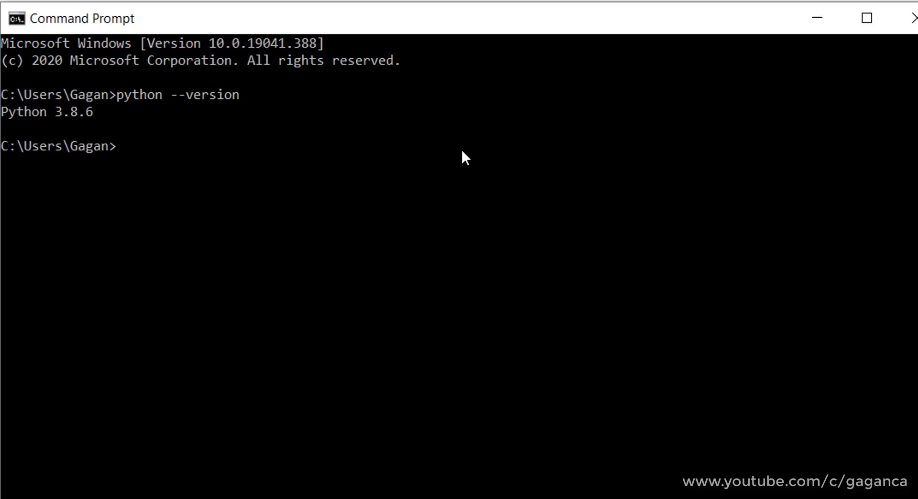
pyautogui.write('pip')
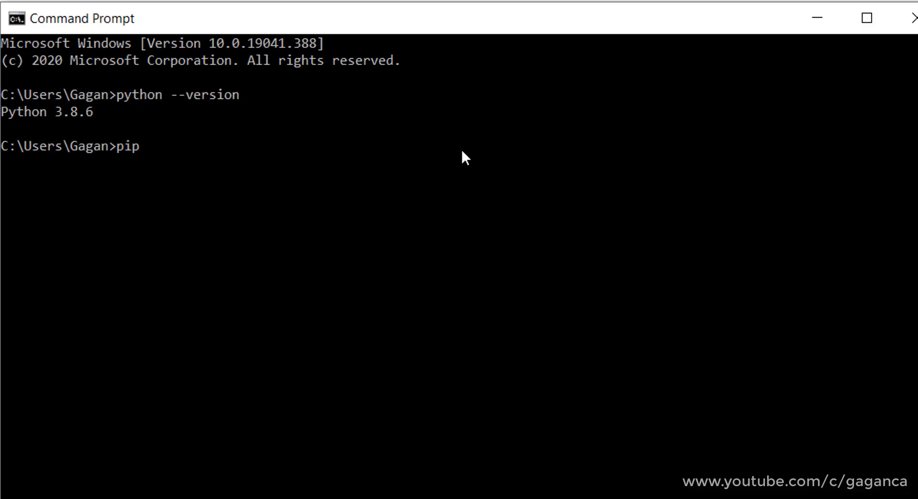
pyautogui.write('--version')
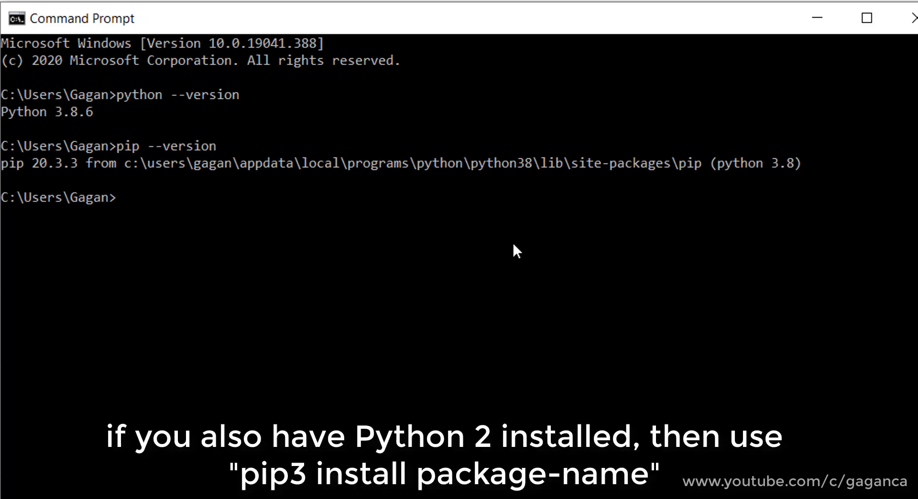
# Step: Run 'pip install pyside2', which reports it is already installed
pyautogui.write('pip')
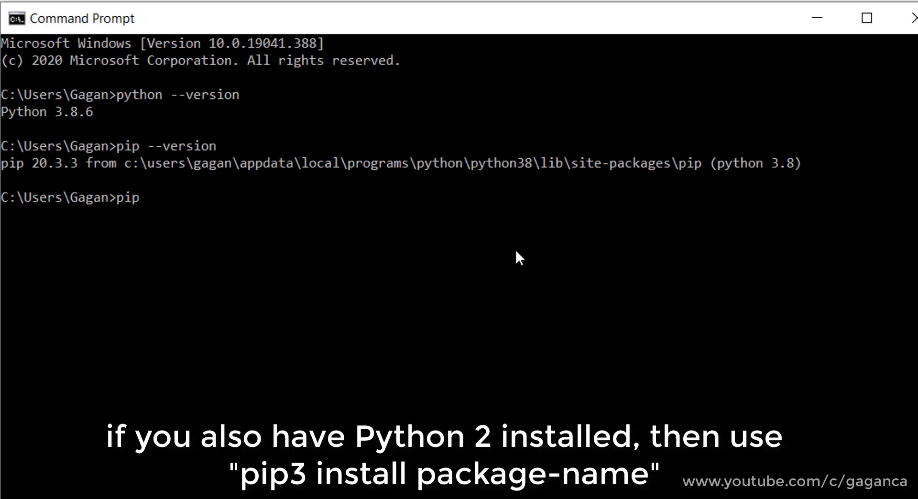
pyautogui.write('install')
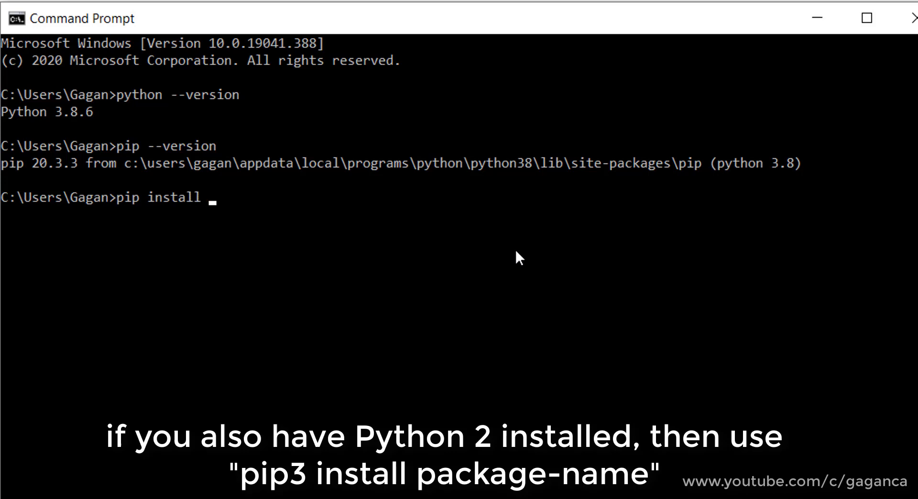
pyautogui.write('py')
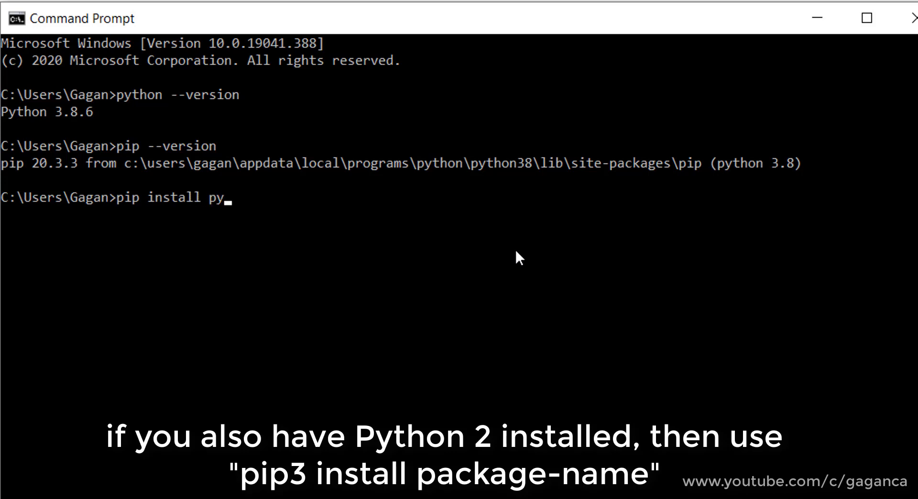
pyautogui.write('s')
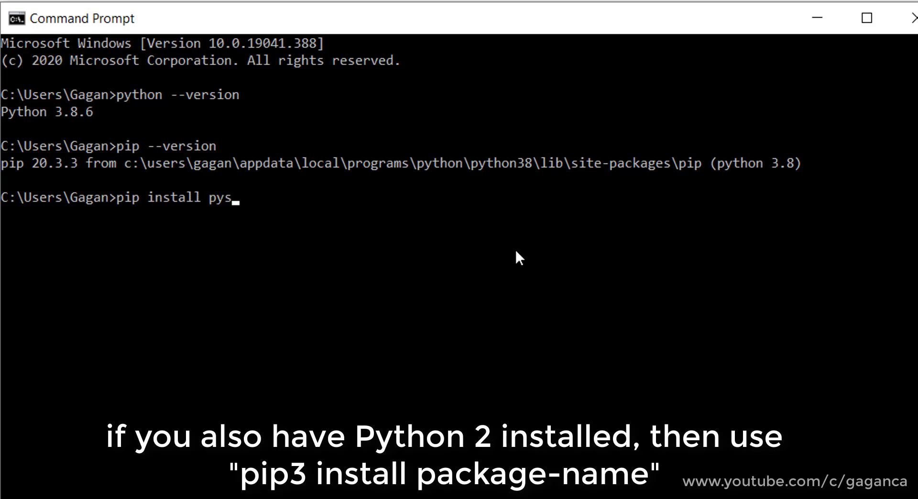
pyautogui.write('ide2')
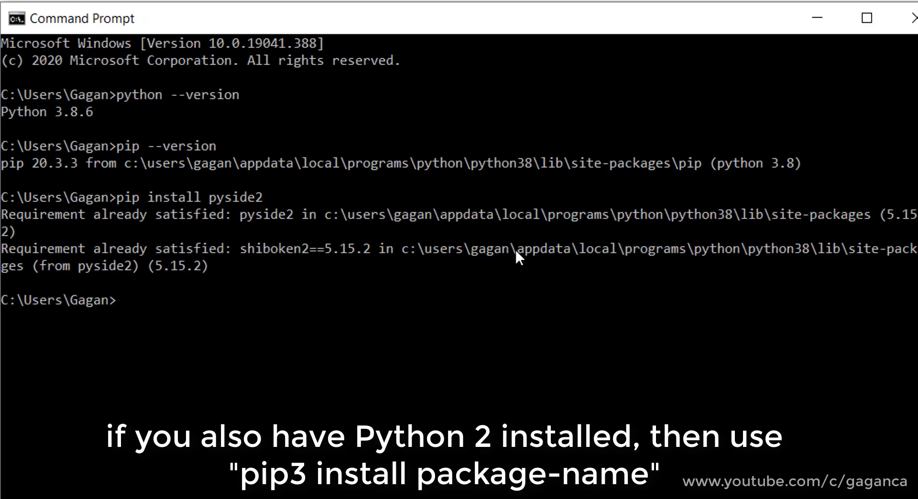
pyautogui.moveTo(504, 342)
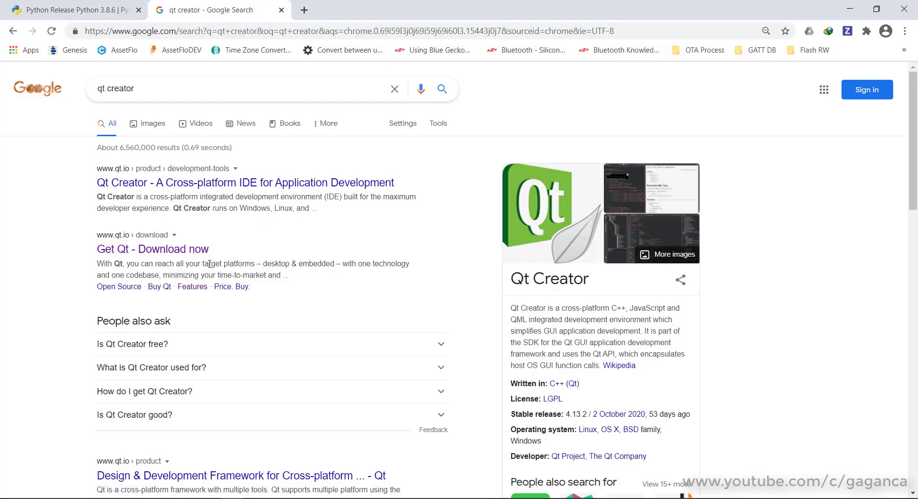
# Step: Go from the Get Qt page to the Qt open source downloads page
pyautogui.click(152, 249)
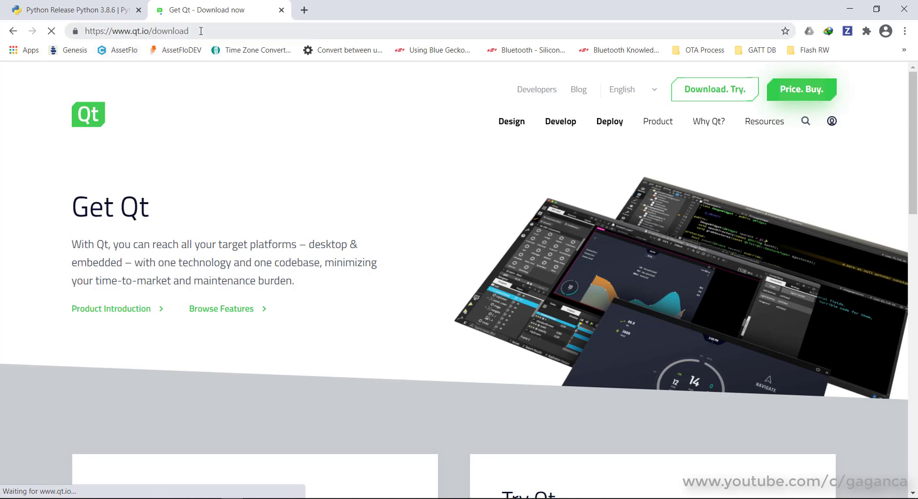
pyautogui.click(135, 31)
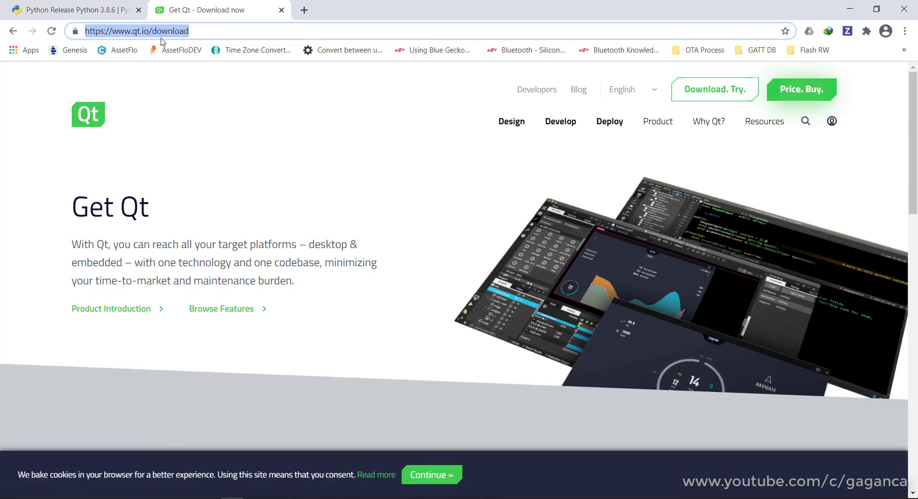
pyautogui.moveTo(421, 188)
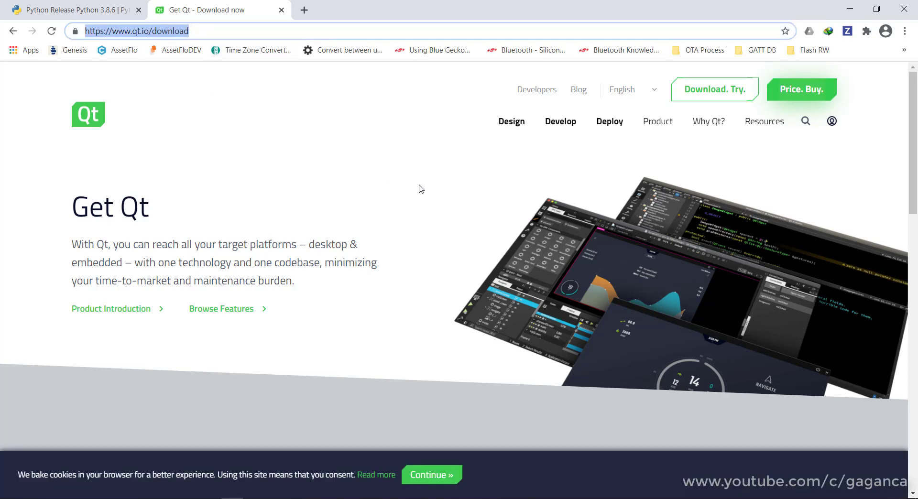
pyautogui.scroll(-3)
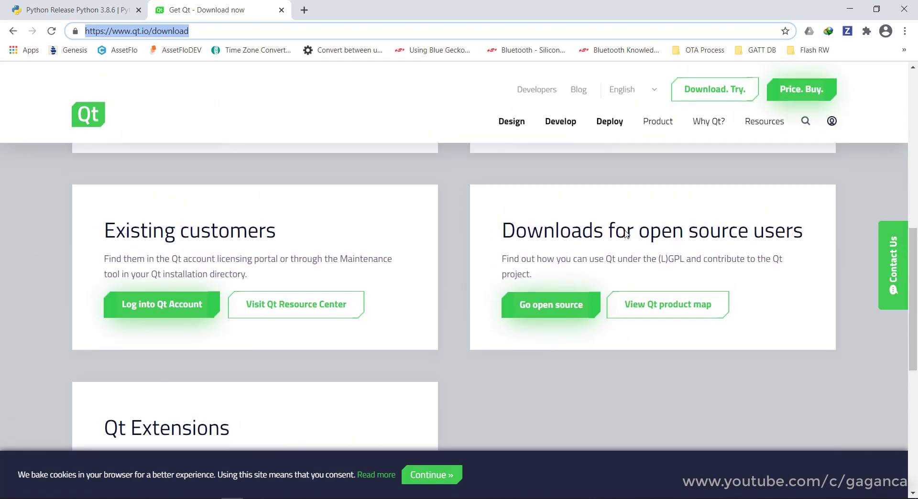
pyautogui.scroll(-3)
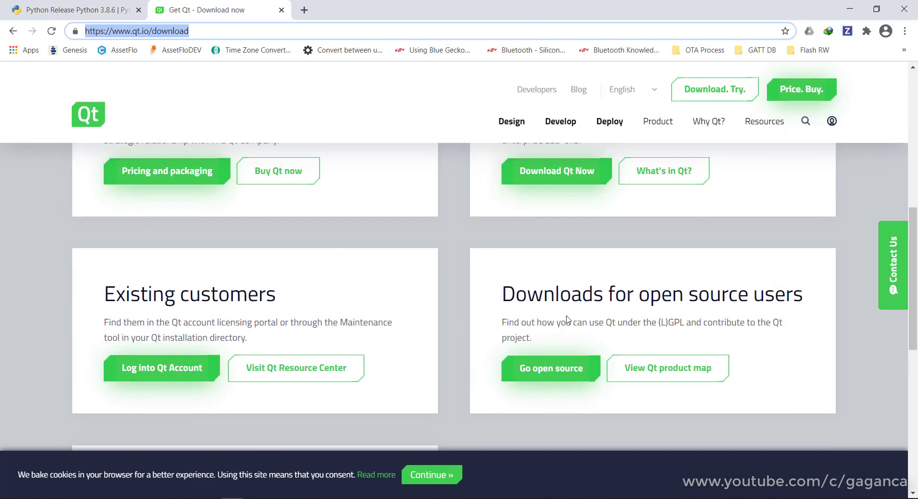
pyautogui.moveTo(551, 369)
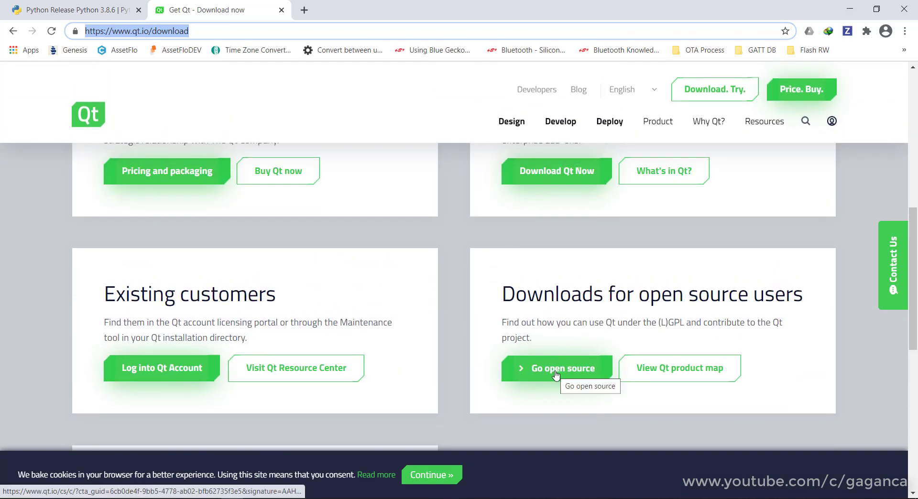
pyautogui.click(556, 368)
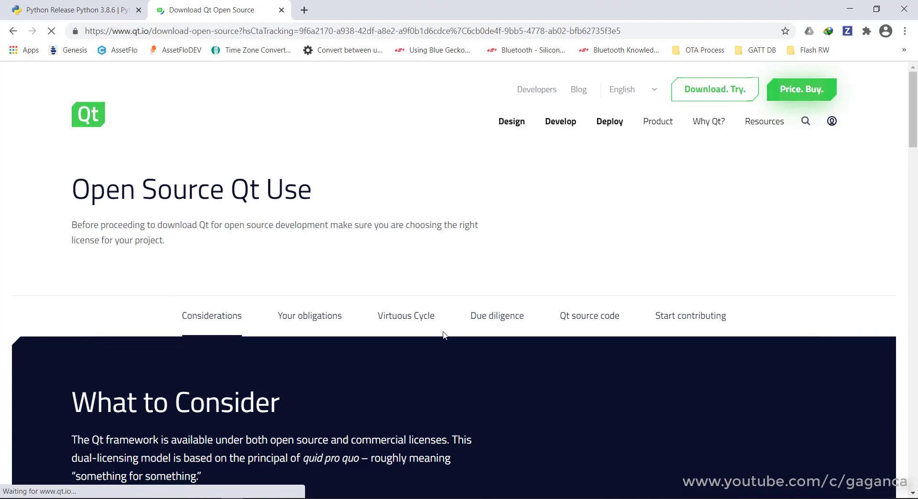
# Step: Download and run the Qt Online Installer
pyautogui.scroll(-3)
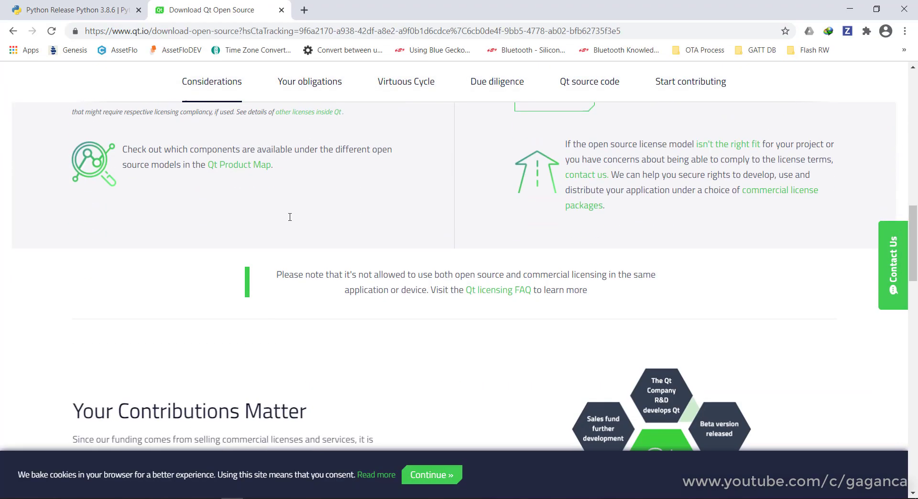
pyautogui.scroll(-3)
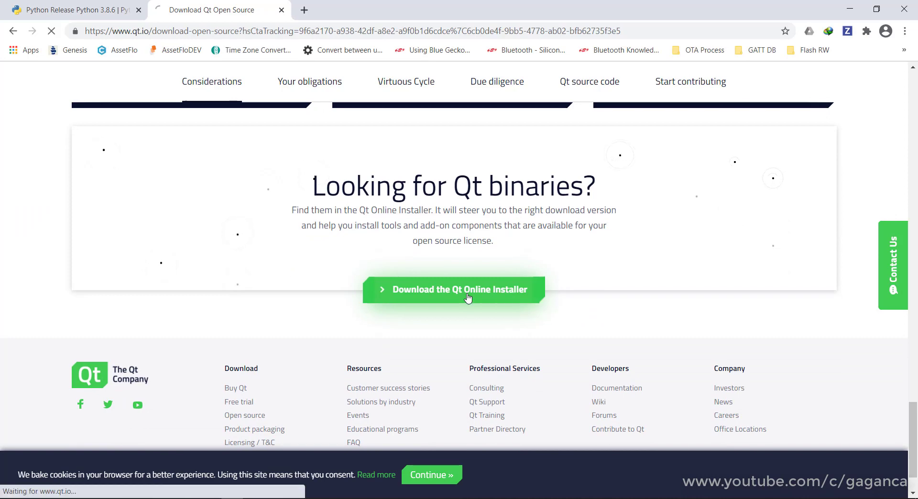
pyautogui.click(453, 289)
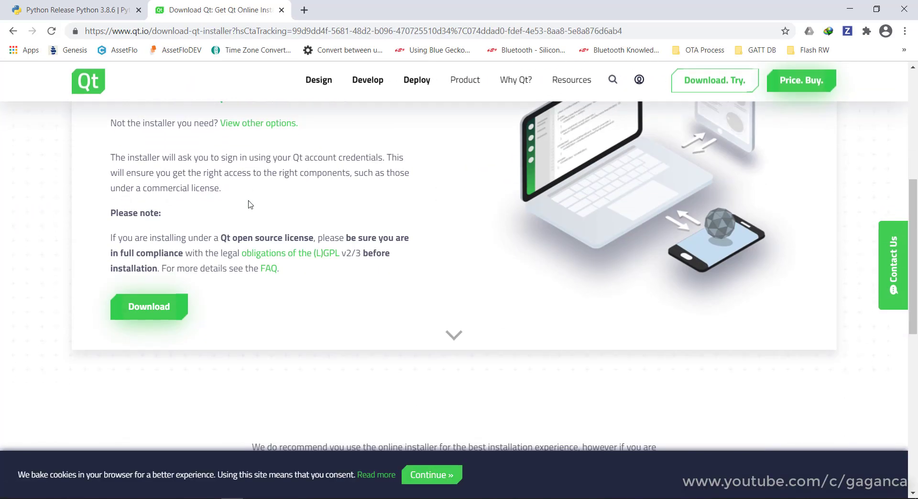
pyautogui.scroll(-3)
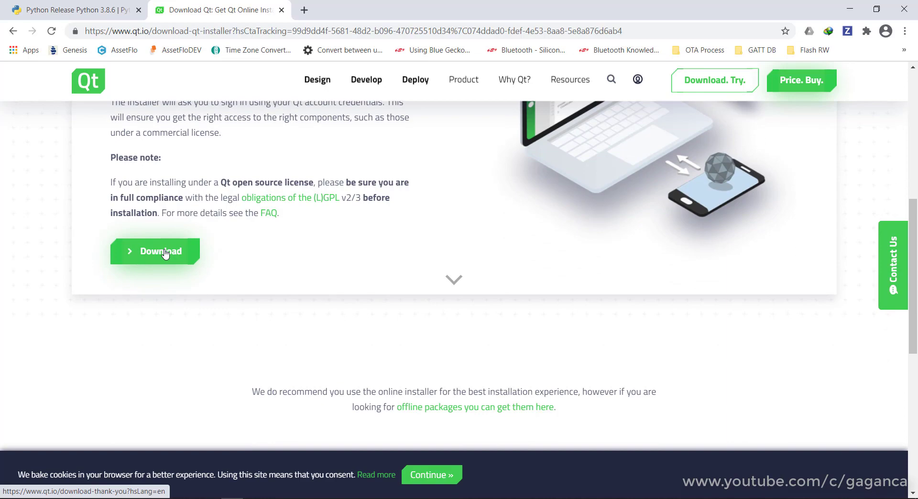
pyautogui.click(154, 251)
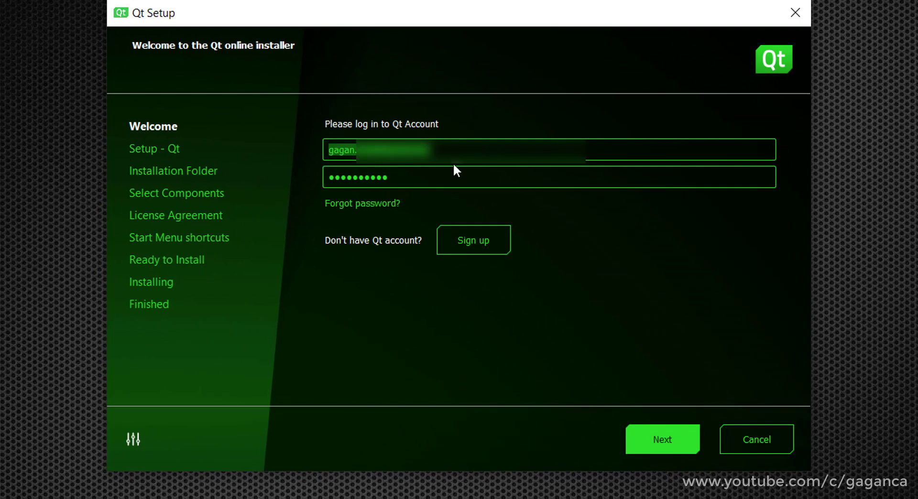
# Step: Re-enter the Qt account password, log in, and approve the Open Source Qt obligations
pyautogui.click(549, 177)
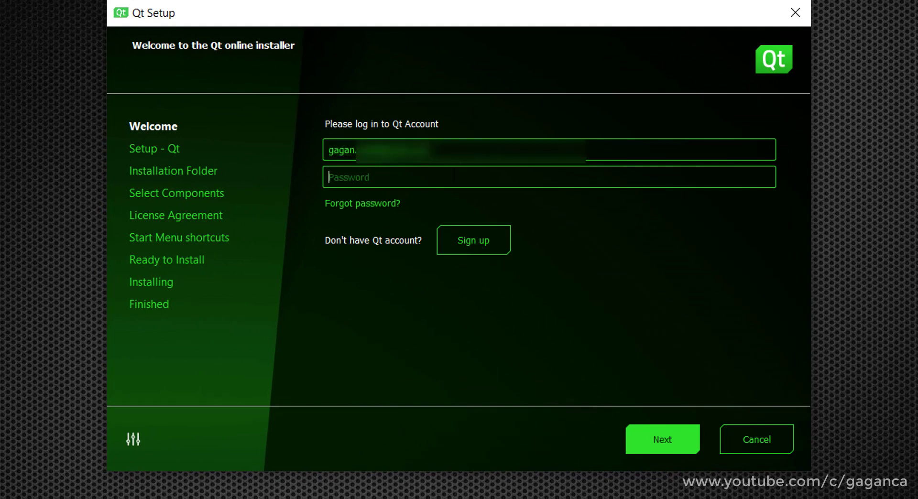
pyautogui.write('•••••')
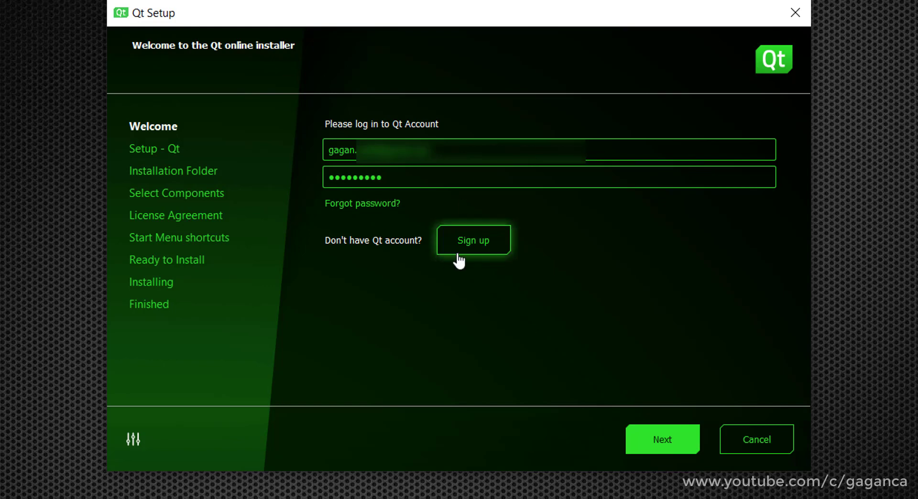
pyautogui.click(662, 439)
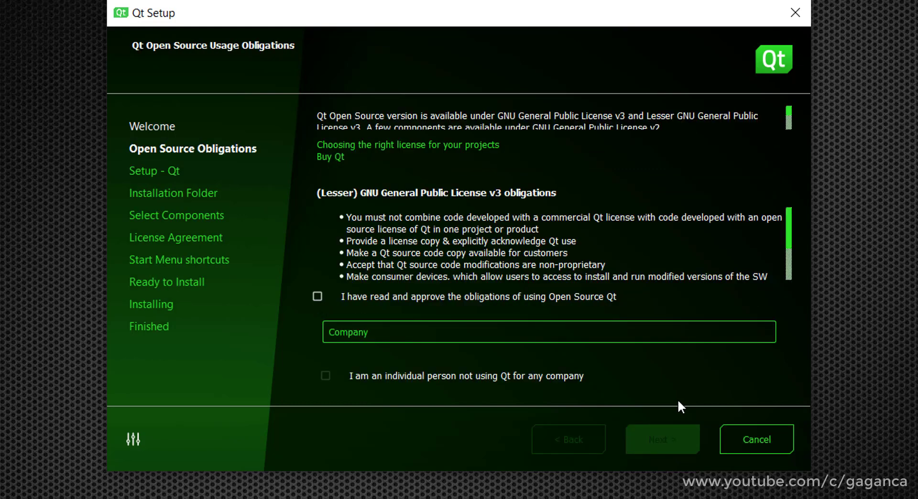
pyautogui.click(318, 297)
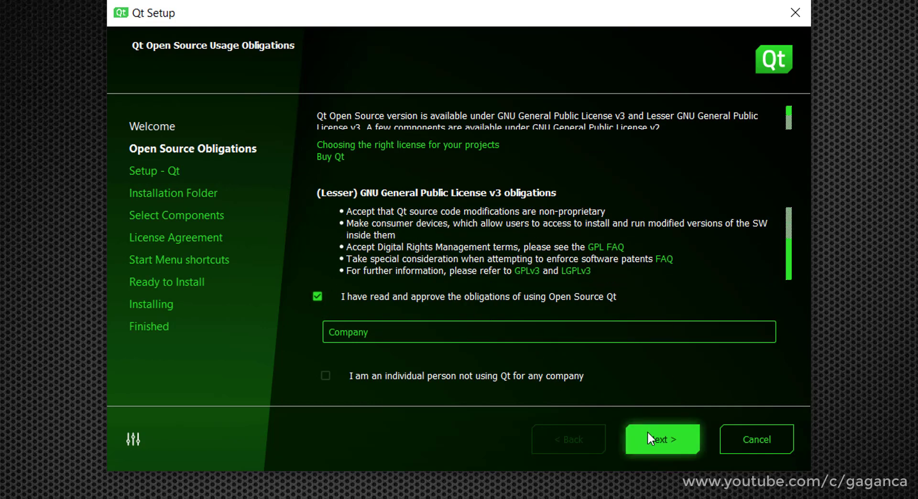
pyautogui.click(662, 439)
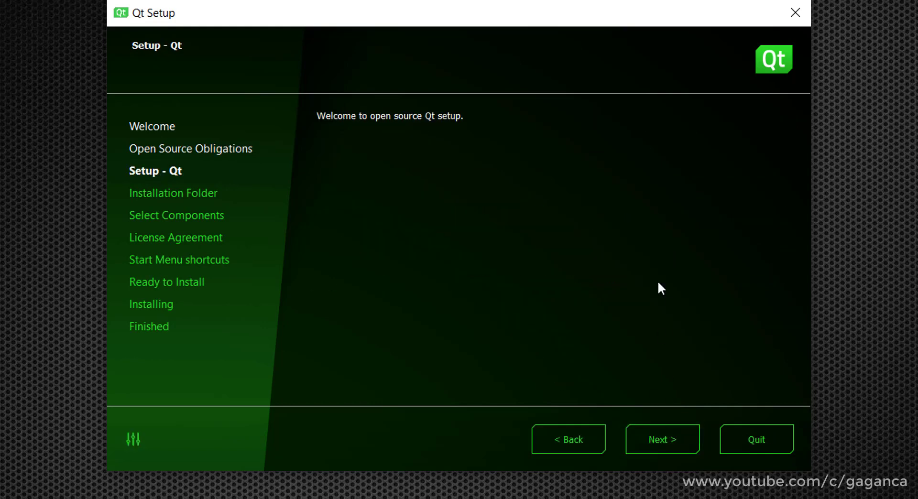
# Step: Disable pseudonymous usage statistics and keep custom installation in C:\Qt
pyautogui.click(661, 439)
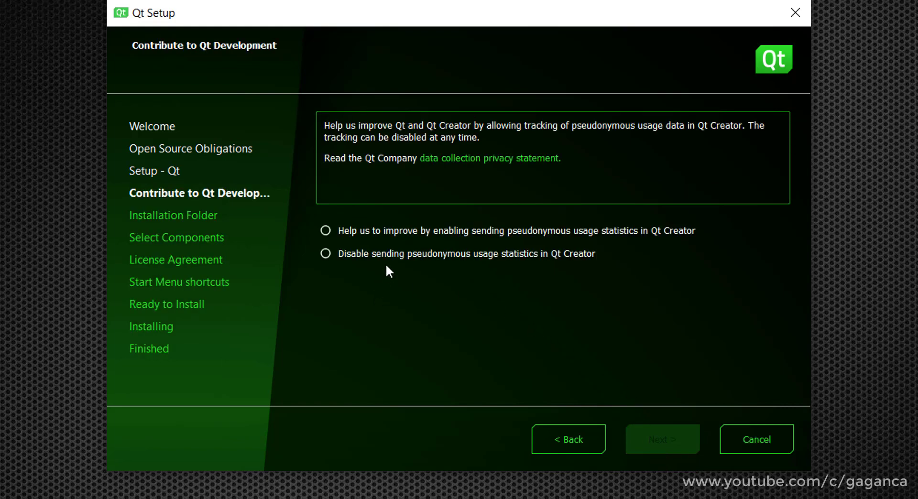
pyautogui.click(326, 253)
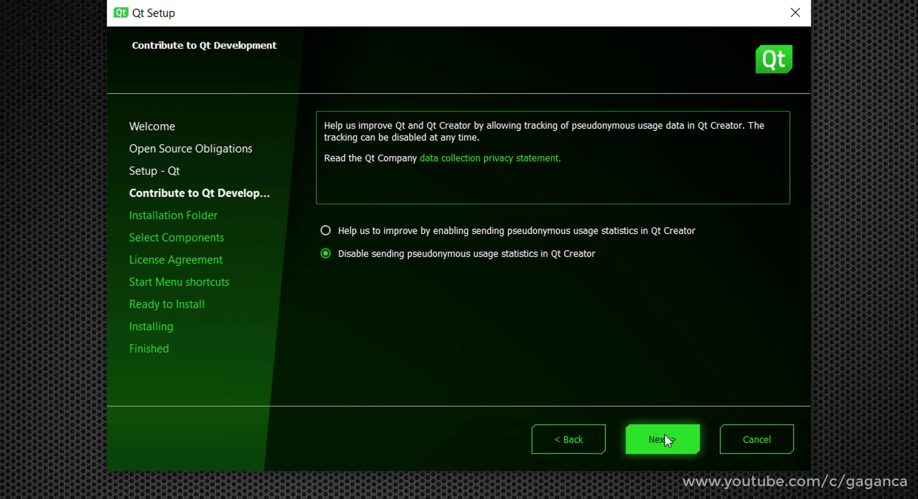
pyautogui.click(662, 439)
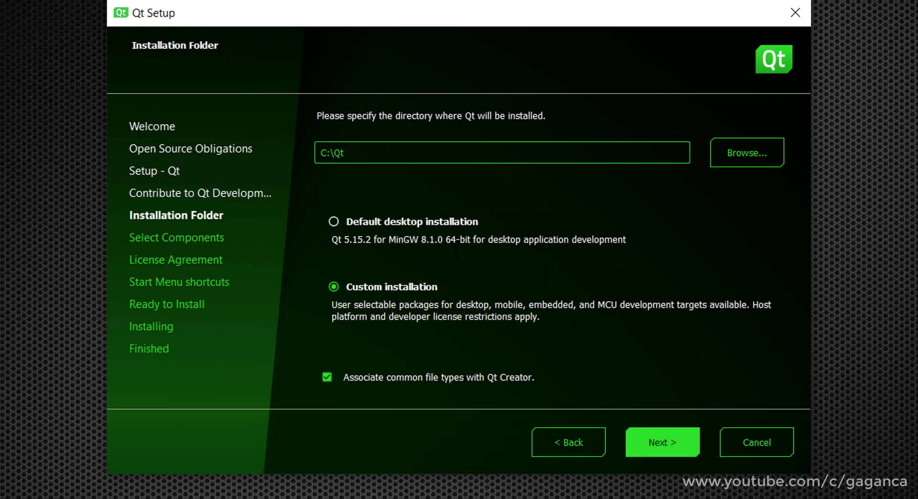
pyautogui.moveTo(662, 442)
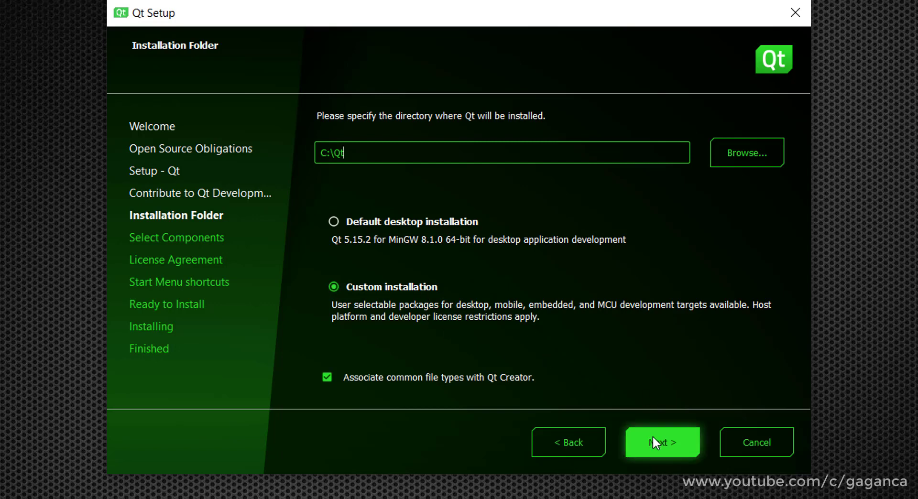
pyautogui.click(663, 442)
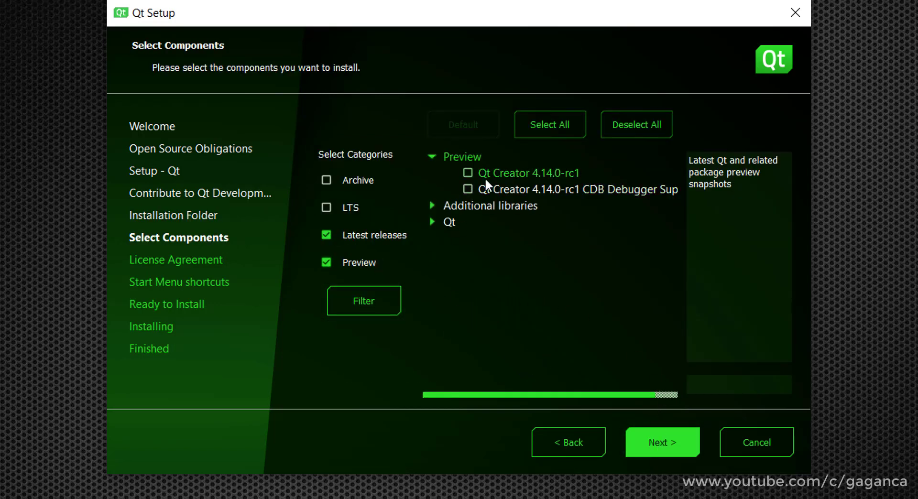
# Step: Under Qt 5.15.2, tick MinGW 8.1.0 32-bit and 64-bit, then collapse the group
pyautogui.click(433, 157)
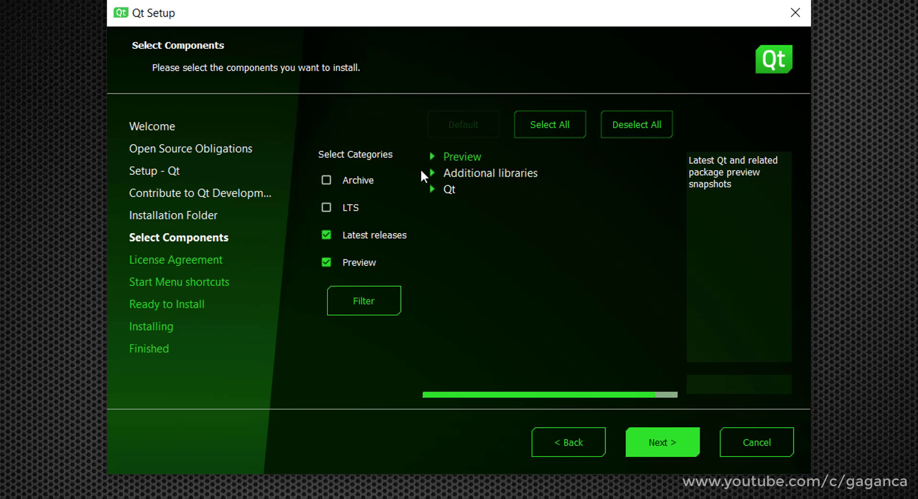
pyautogui.click(432, 173)
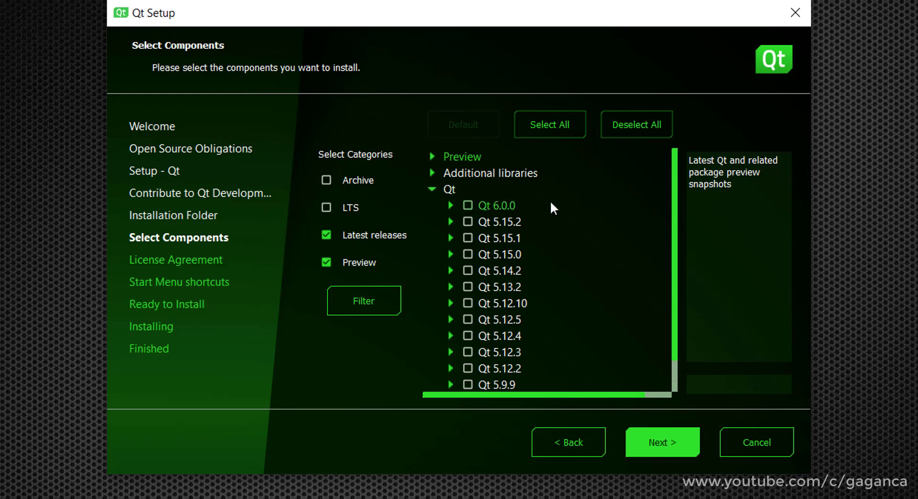
pyautogui.moveTo(520, 206)
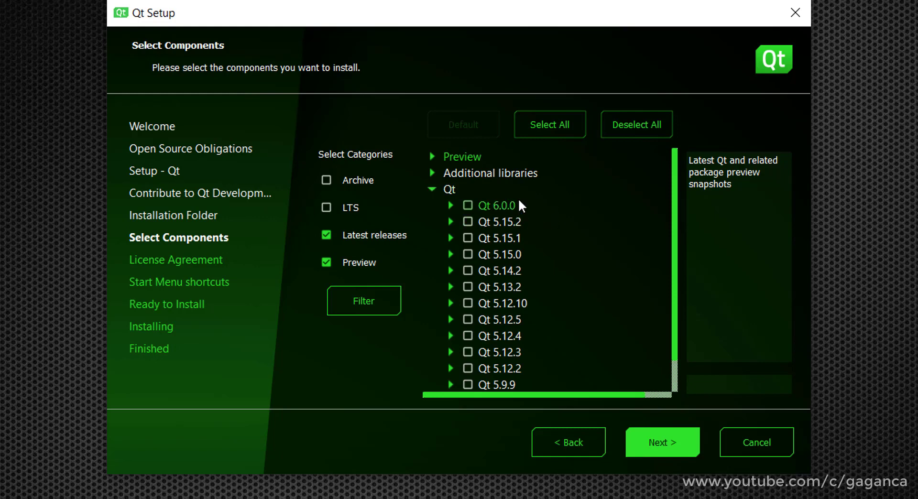
pyautogui.moveTo(500, 238)
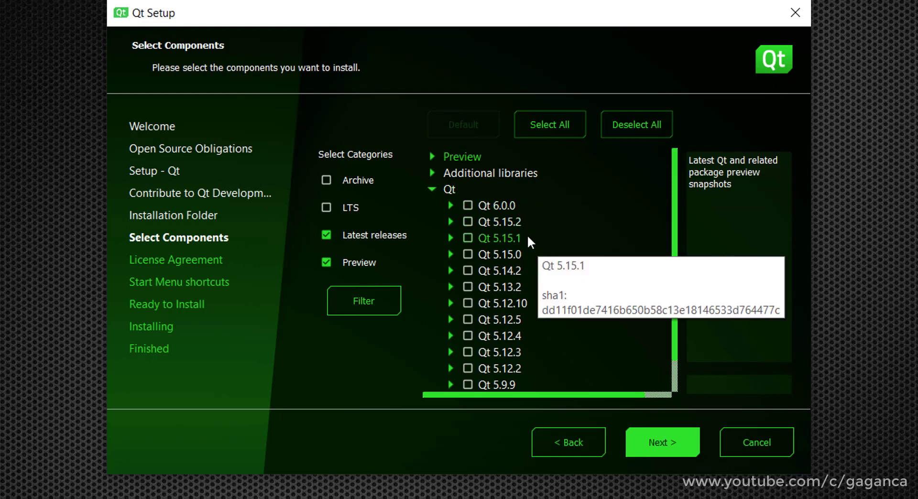
pyautogui.click(451, 222)
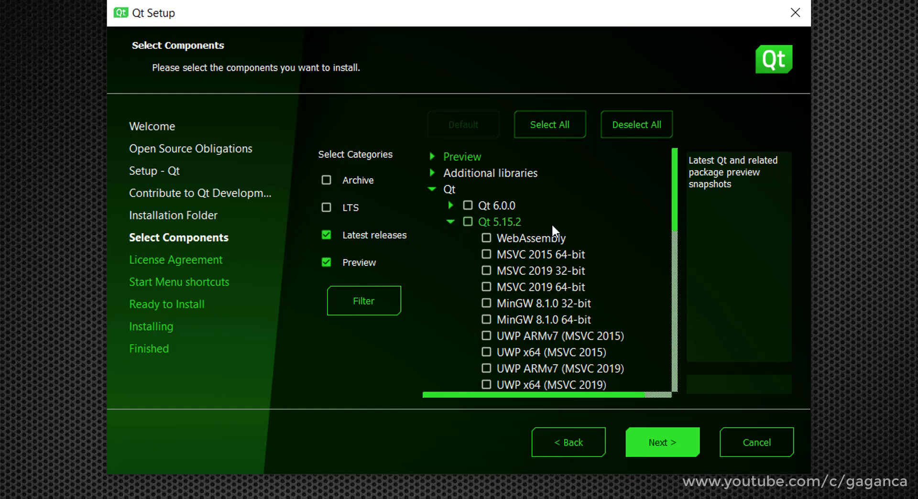
pyautogui.click(487, 303)
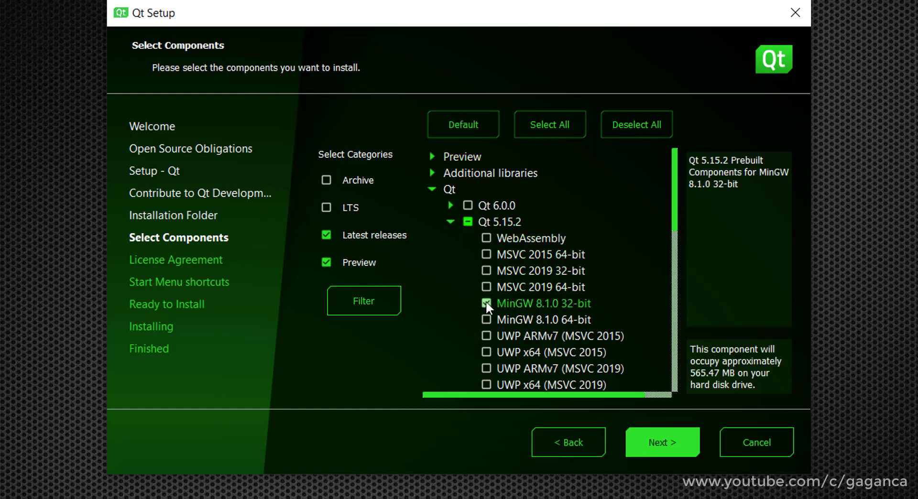
pyautogui.click(487, 319)
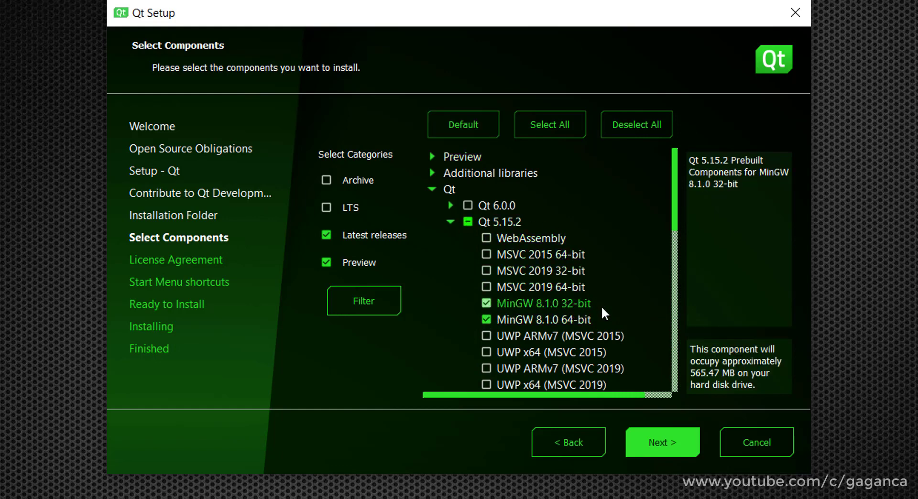
pyautogui.moveTo(631, 232)
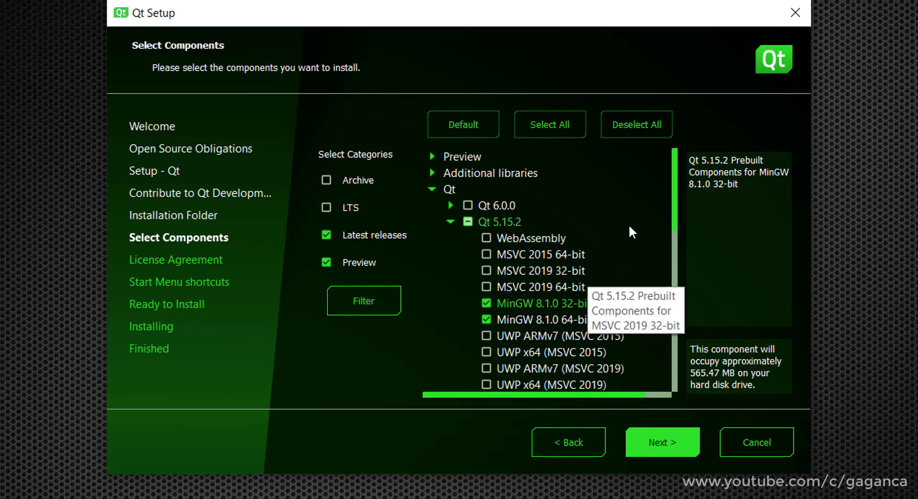
pyautogui.scroll(-3)
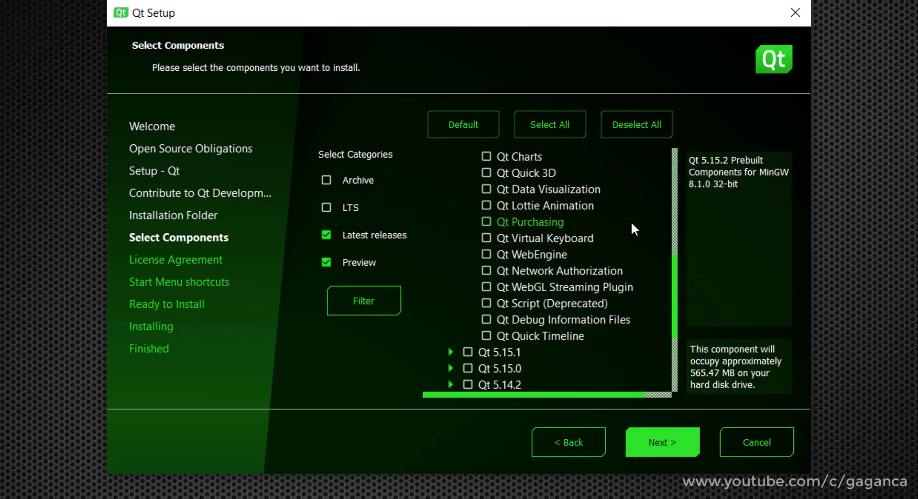
pyautogui.click(450, 173)
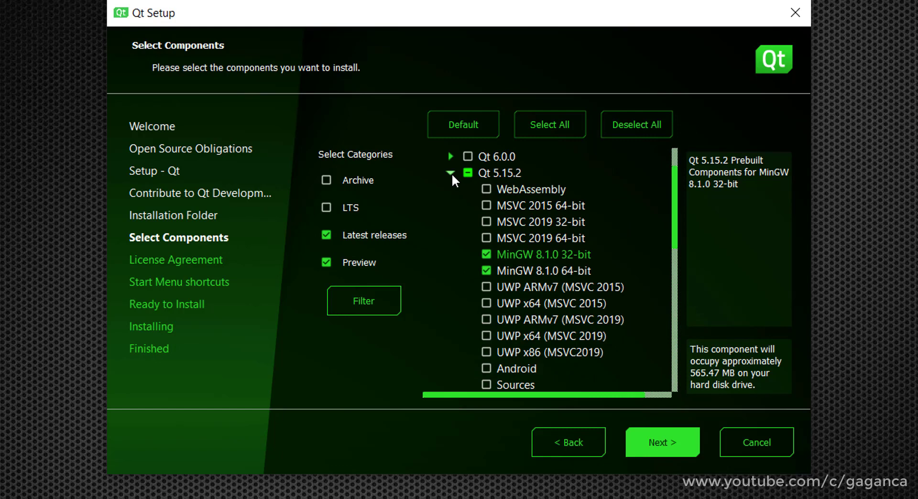
pyautogui.click(450, 172)
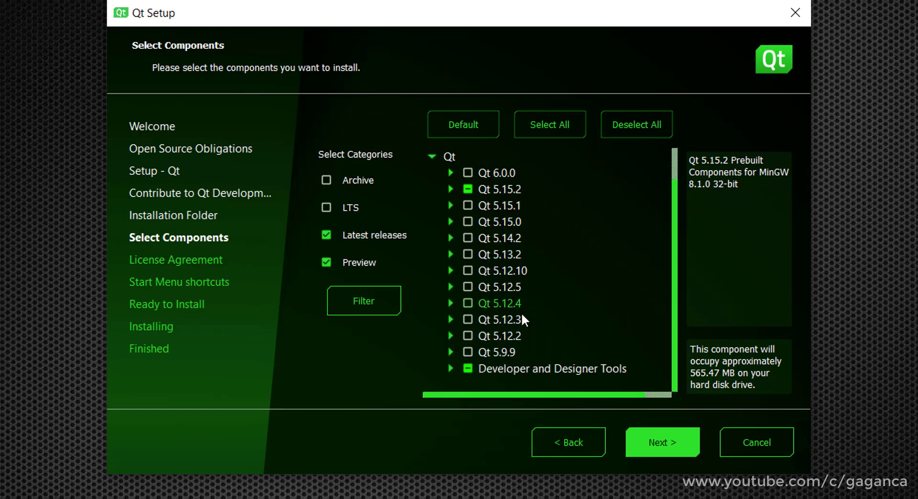
# Step: Tick the MinGW 8.1.0 32-bit toolchain under Developer and Designer Tools and continue
pyautogui.scroll(-3)
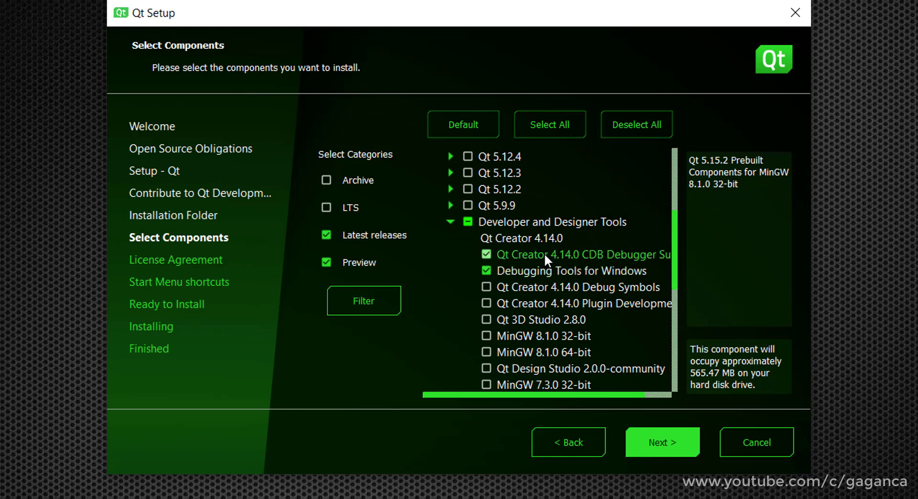
pyautogui.scroll(-3)
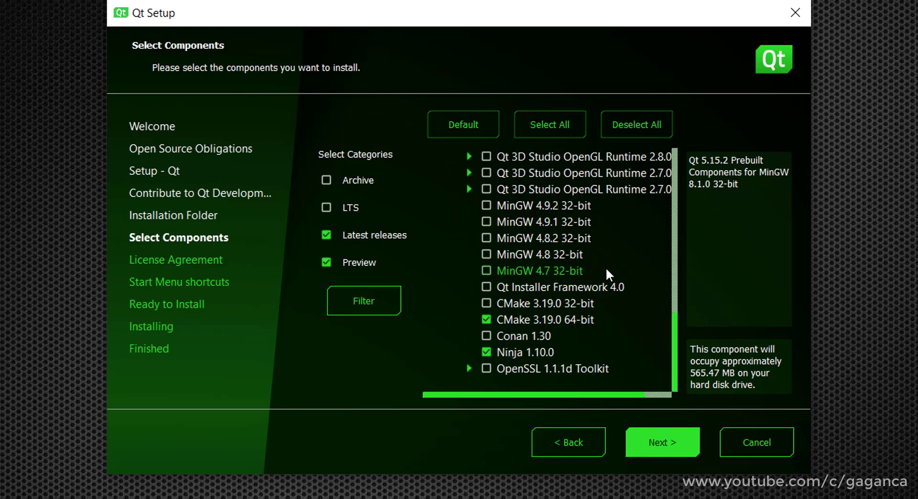
pyautogui.moveTo(568, 319)
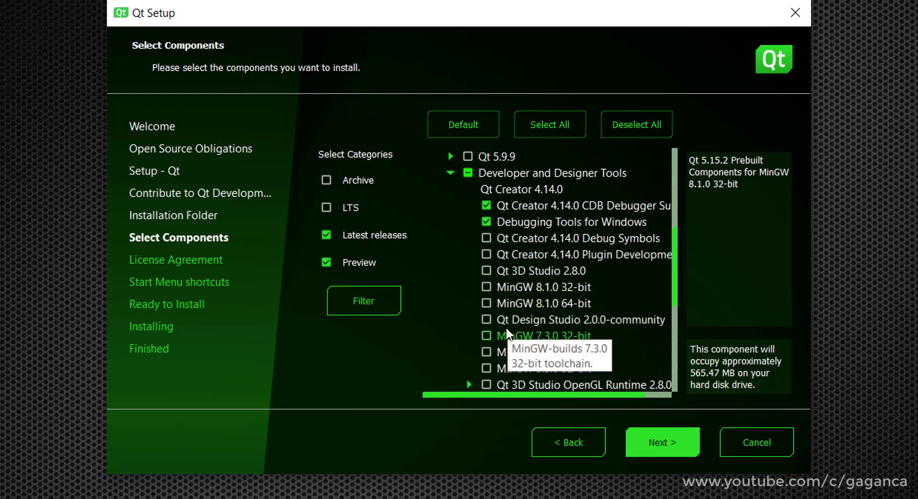
pyautogui.click(486, 287)
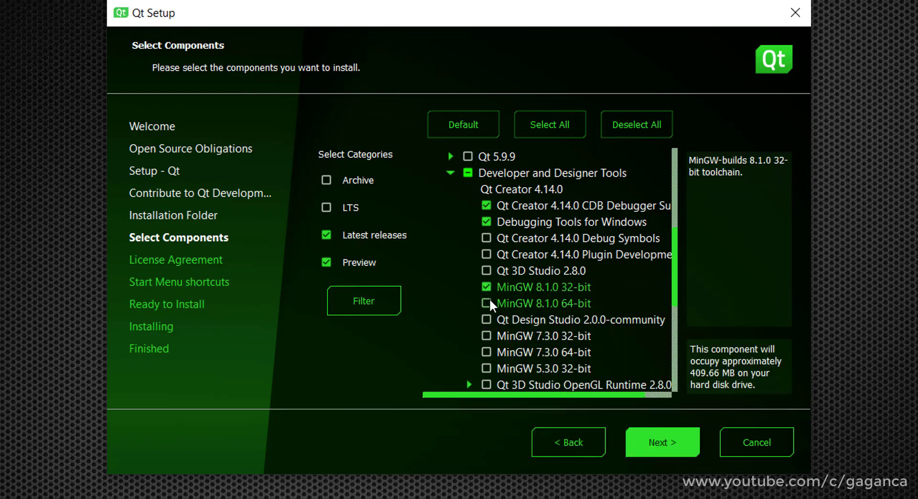
pyautogui.click(662, 442)
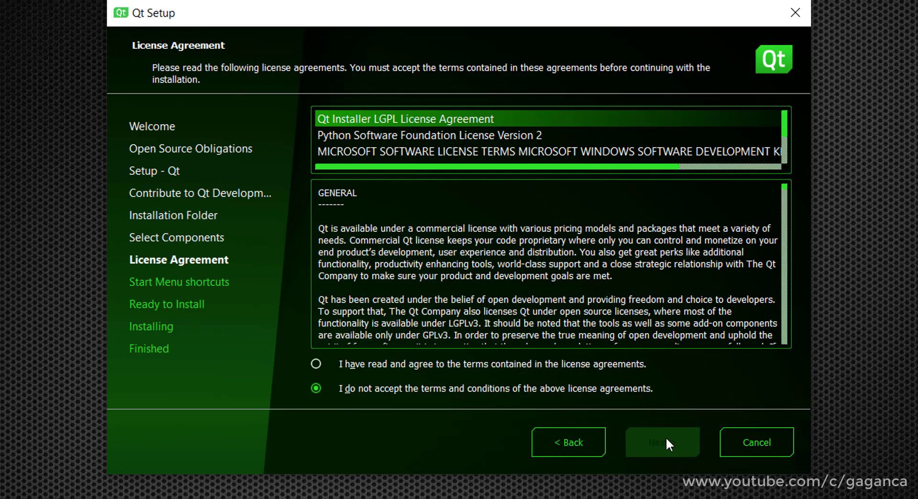
# Step: Agree to the license terms and continue past the Start Menu shortcuts step
pyautogui.click(315, 363)
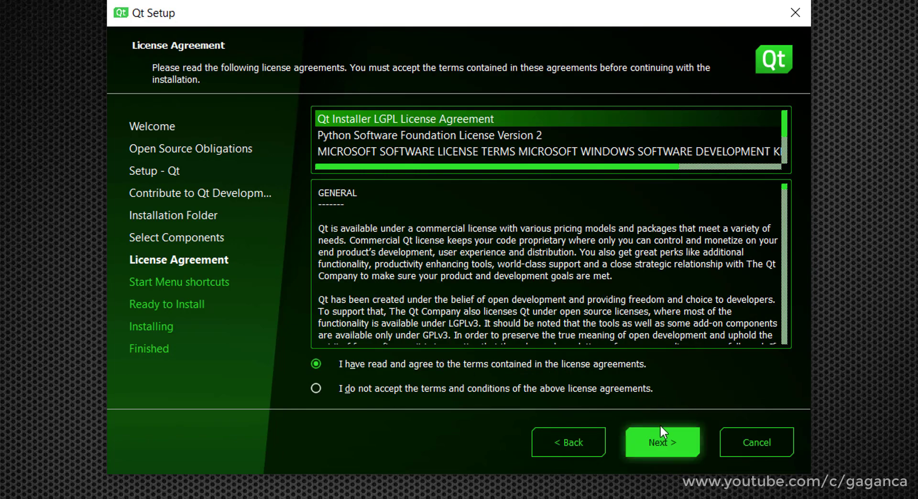
pyautogui.click(662, 441)
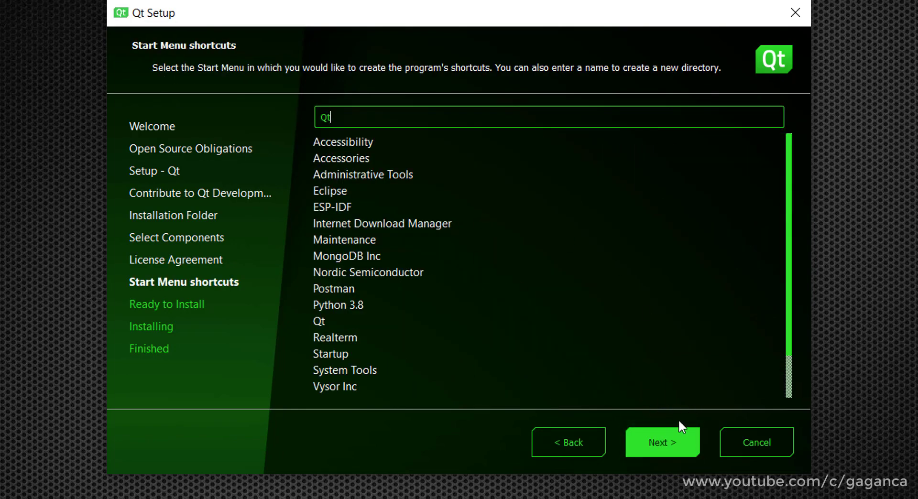
pyautogui.click(661, 442)
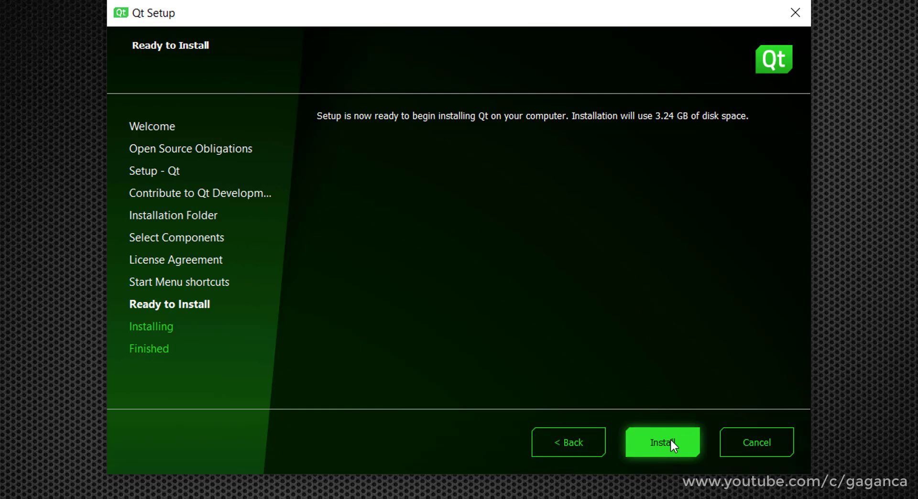
# Step: Install Qt, view detailed progress, and finish with Qt Creator launching
pyautogui.click(662, 442)
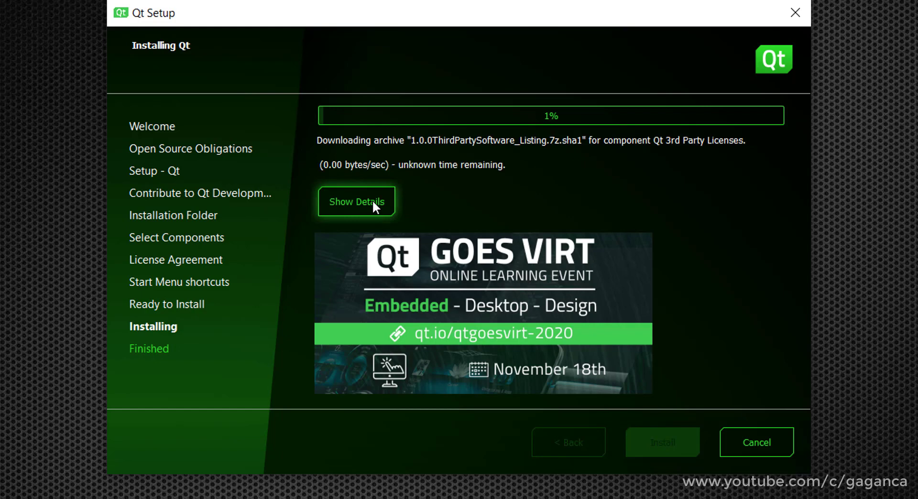
pyautogui.click(355, 201)
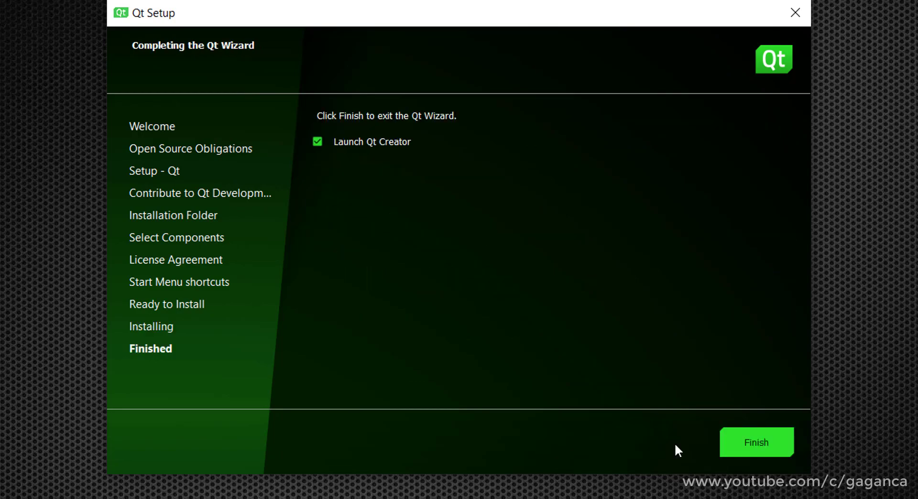
pyautogui.click(755, 443)
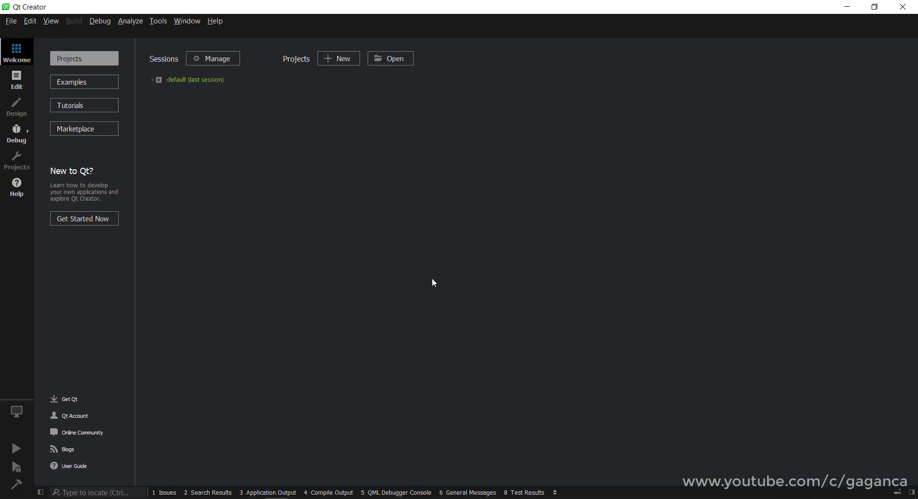
pyautogui.moveTo(434, 287)
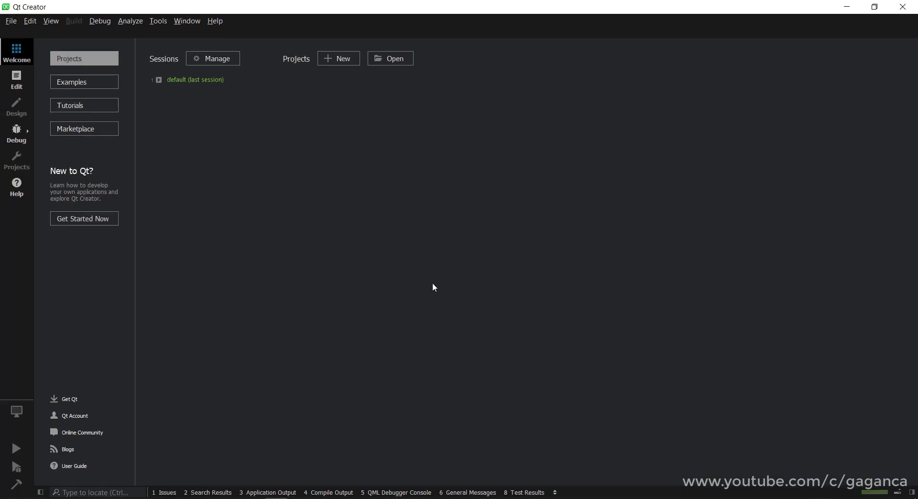
pyautogui.moveTo(430, 284)
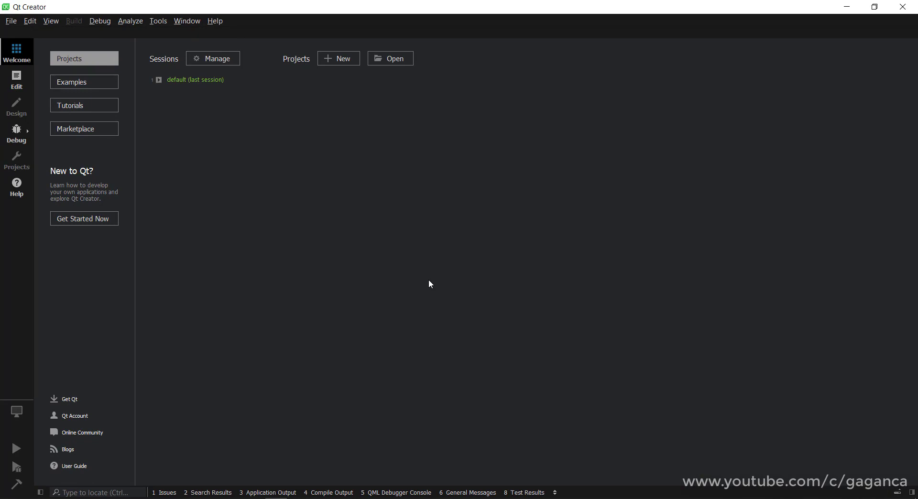